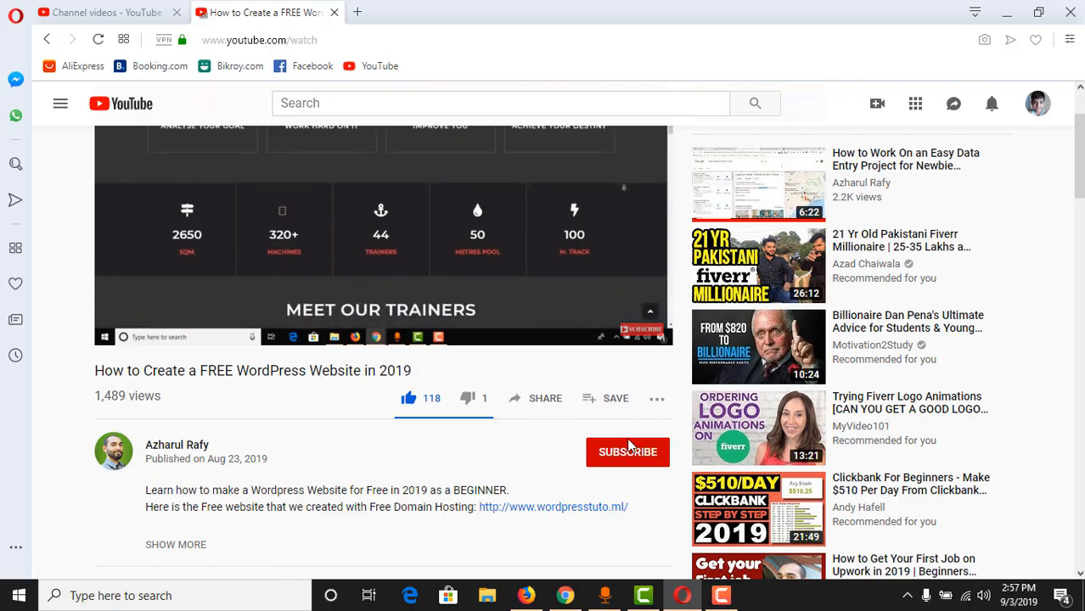
Subscribe to the WordPress tutorial's channel with the bell on, then search 'how much do you make from ads on youtube'.
left_click(627, 451)
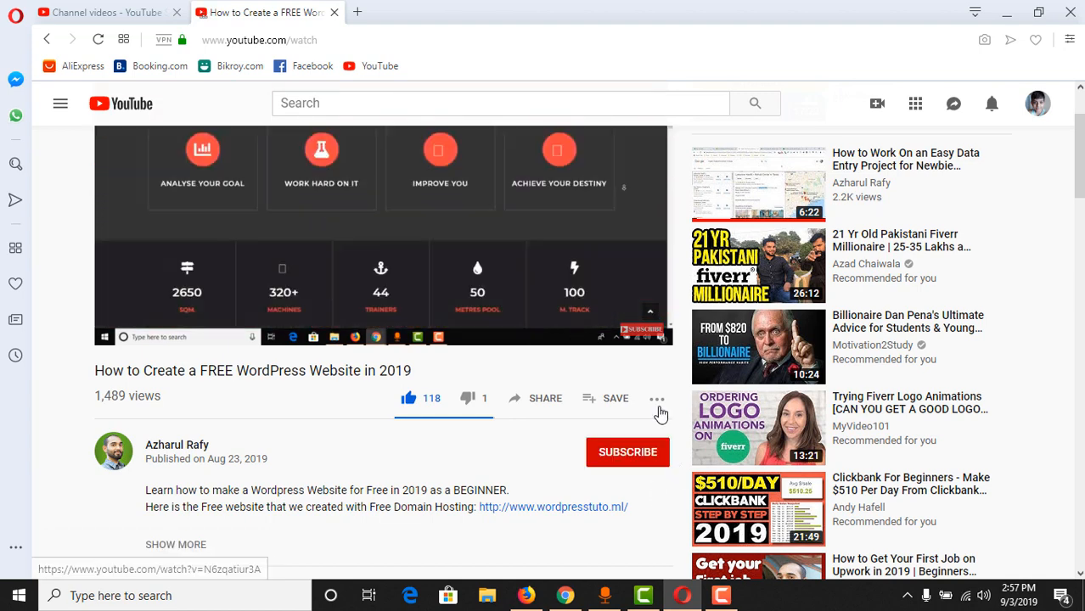
left_click(627, 452)
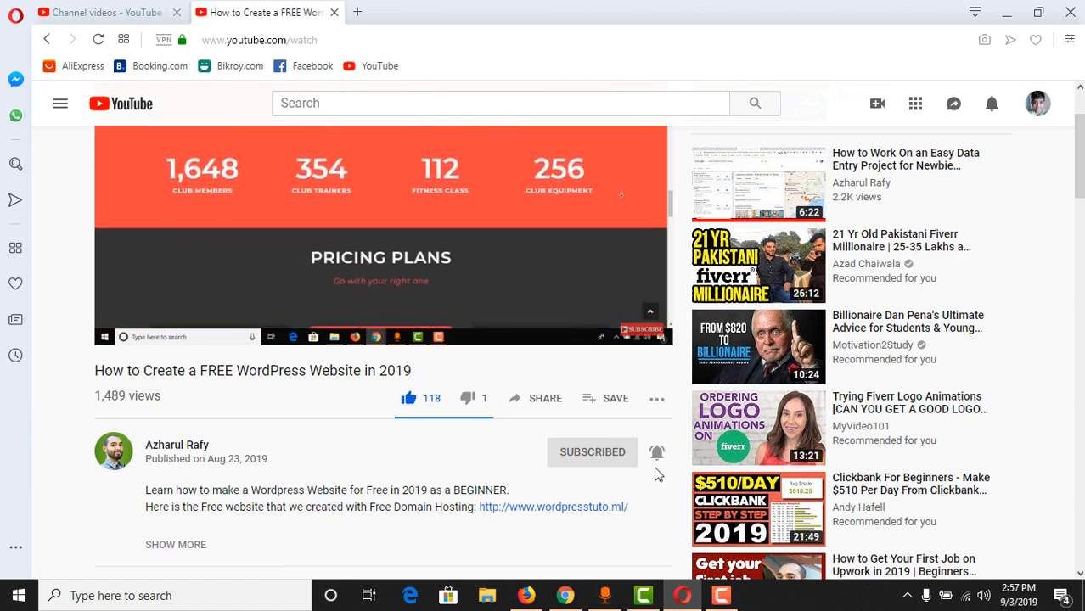
type("how much do you make from ads on youtube")
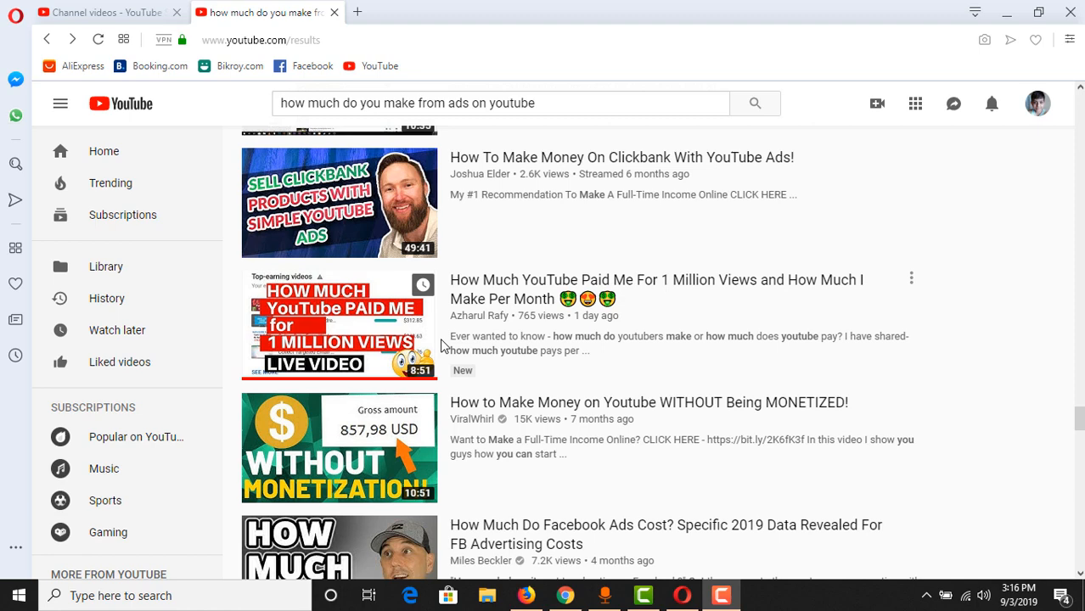
Play the creator's 'How Much YouTube Paid Me For 1 Million Views' video from the search results.
left_click(340, 325)
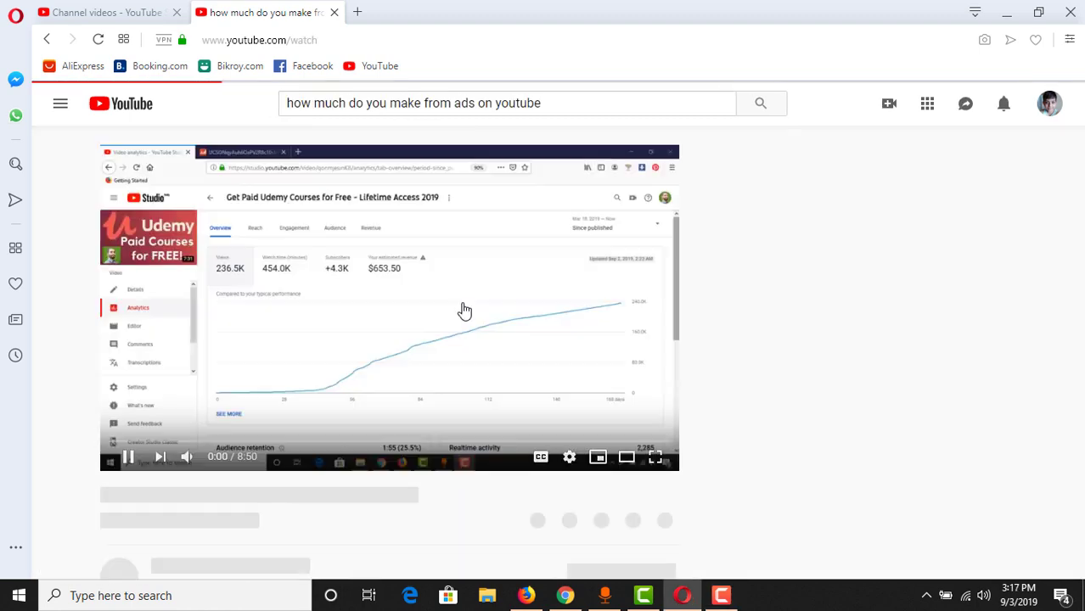